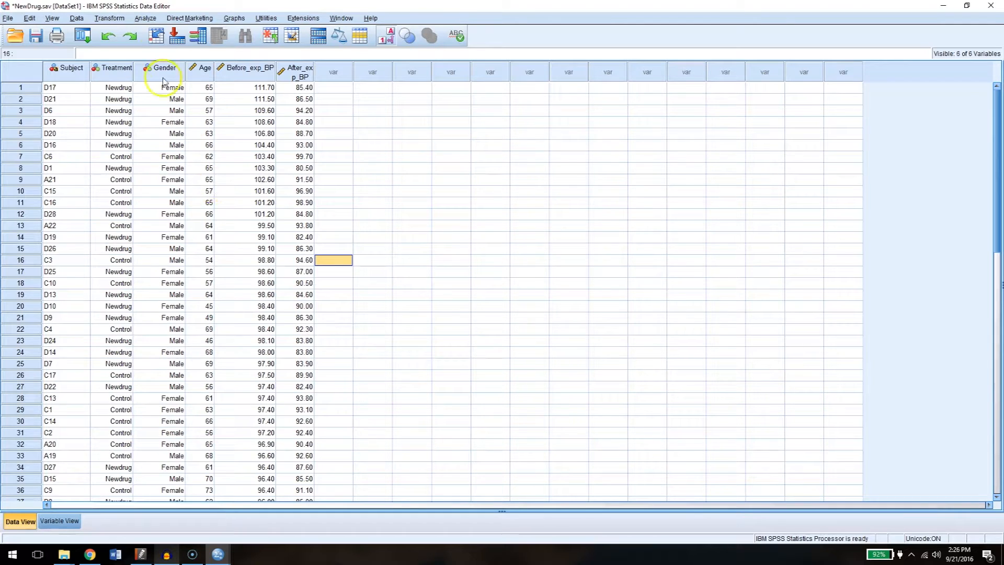
- Open the Independent-Samples T Test dialog from Analyze > Compare Means
{"action": "left_click", "coordinate": [146, 17]}
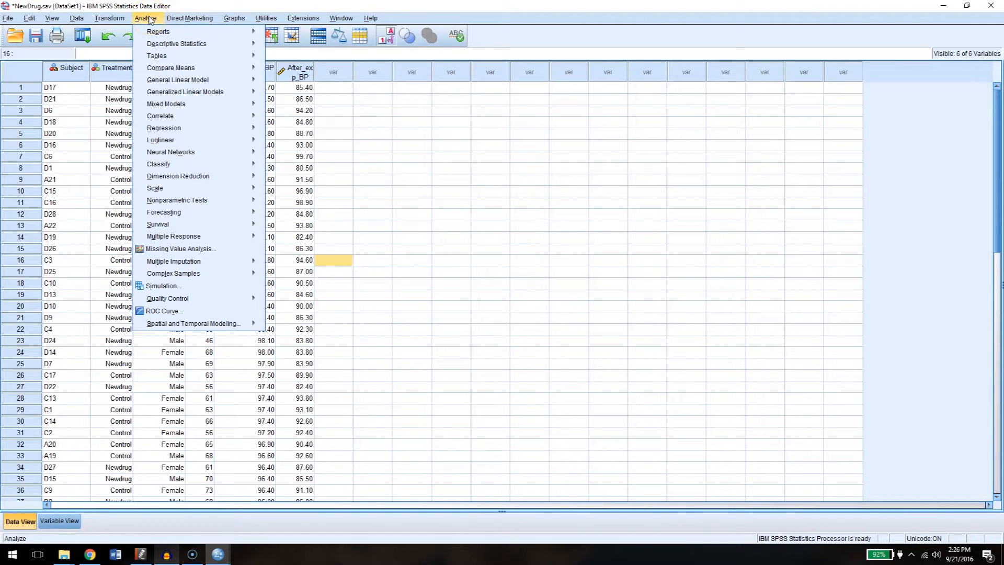
{"action": "left_click", "coordinate": [170, 67]}
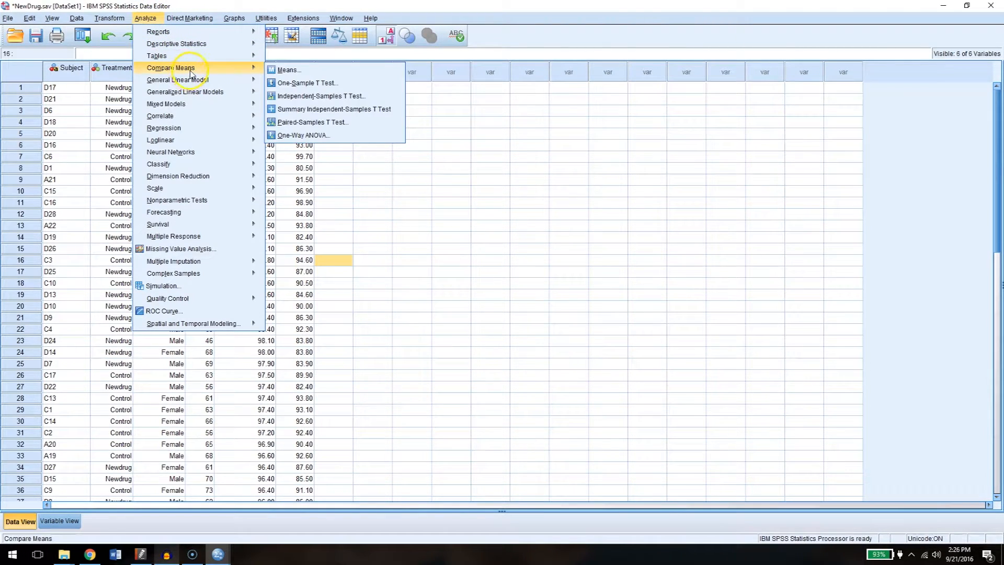
{"action": "mouse_move", "coordinate": [322, 96]}
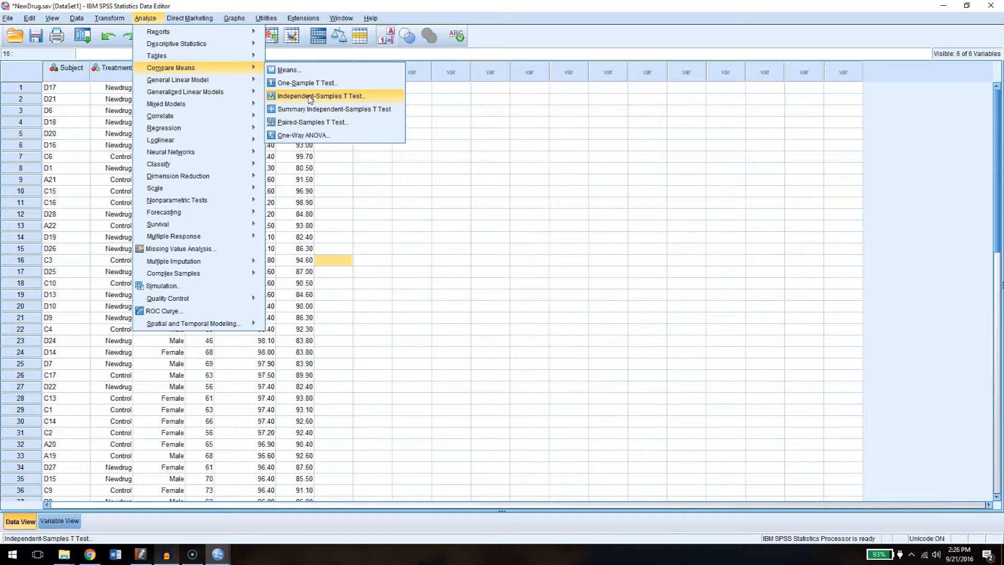
{"action": "left_click", "coordinate": [322, 95]}
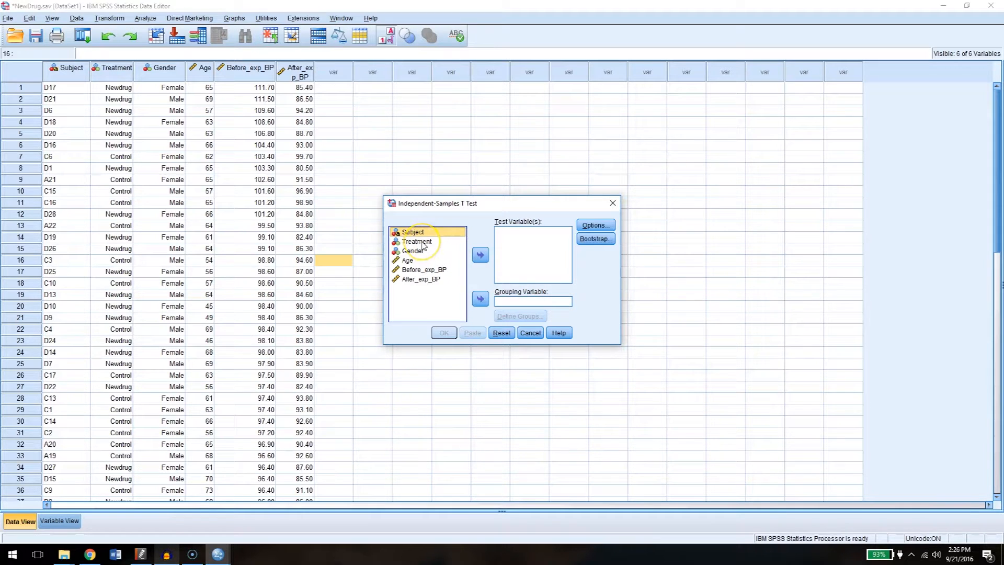
- Set Treatment as the grouping variable with groups 0 and 1
{"action": "left_click", "coordinate": [479, 299]}
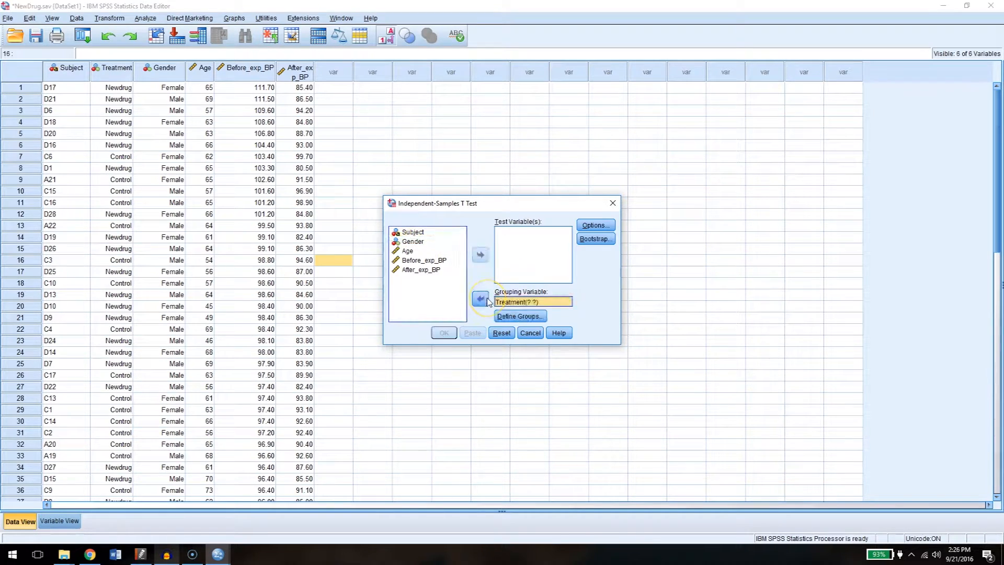
{"action": "left_click", "coordinate": [519, 316]}
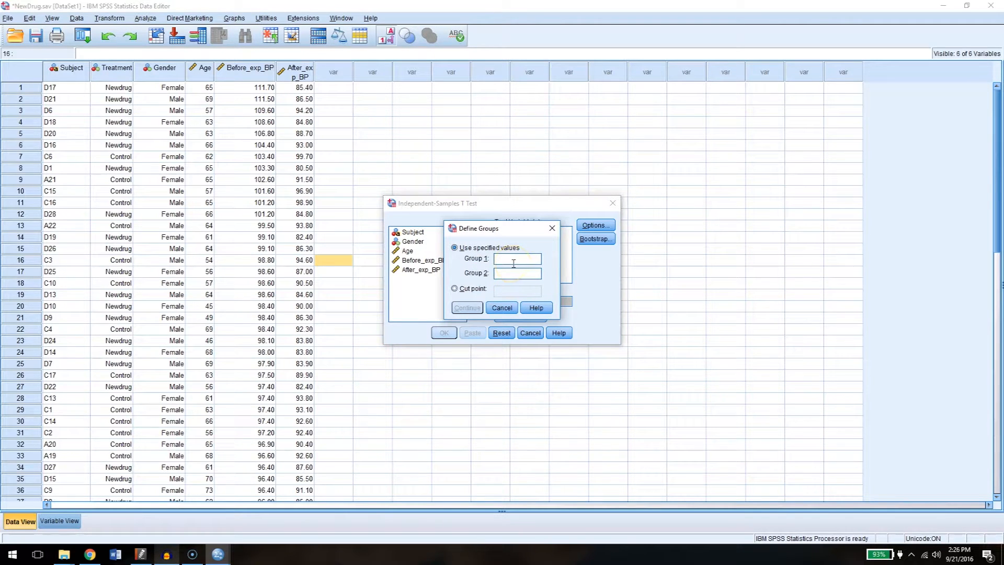
{"action": "type", "text": "0"}
{"action": "type", "text": "1"}
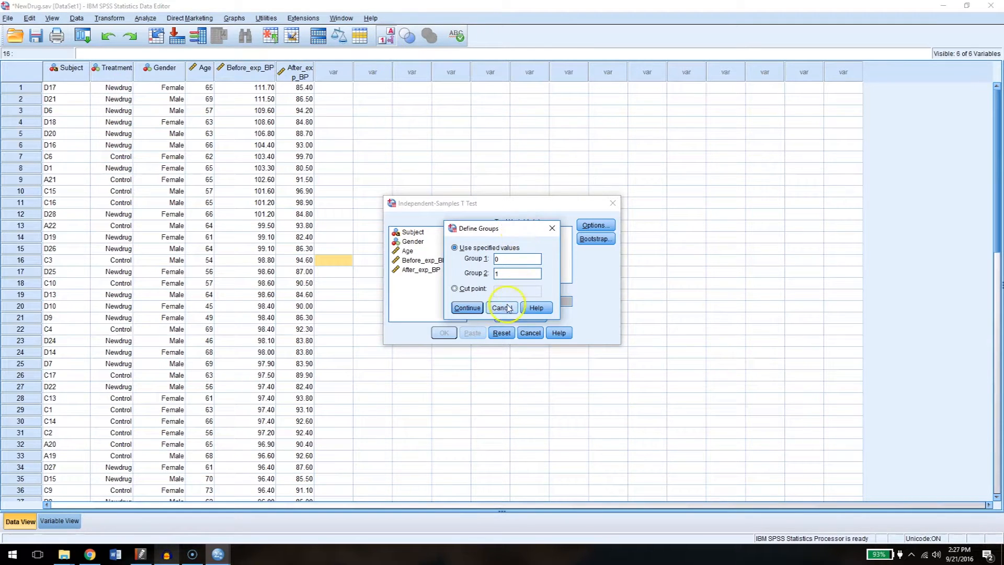
{"action": "left_click", "coordinate": [467, 307]}
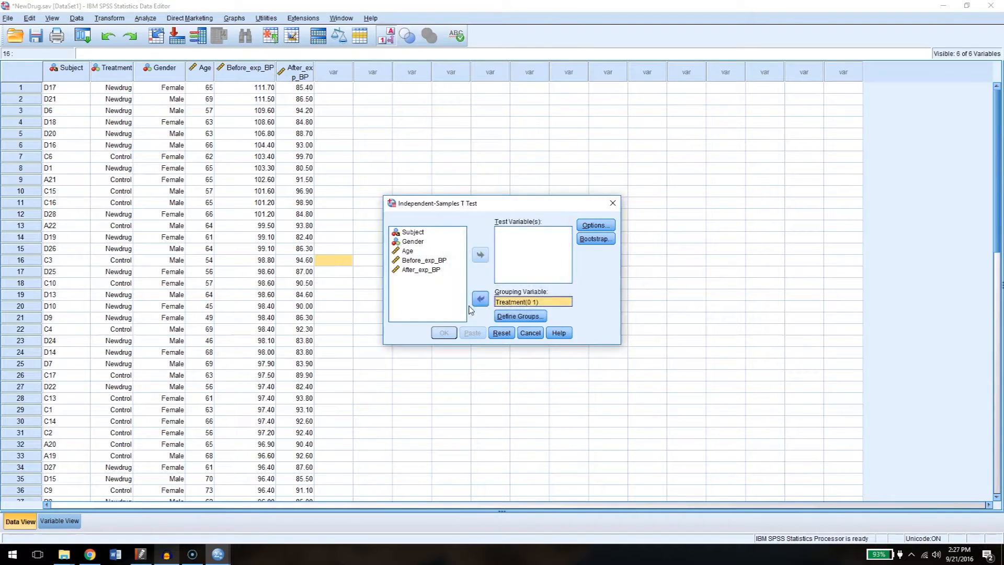
- Add After_exp_BP as the test variable
{"action": "left_click", "coordinate": [421, 270]}
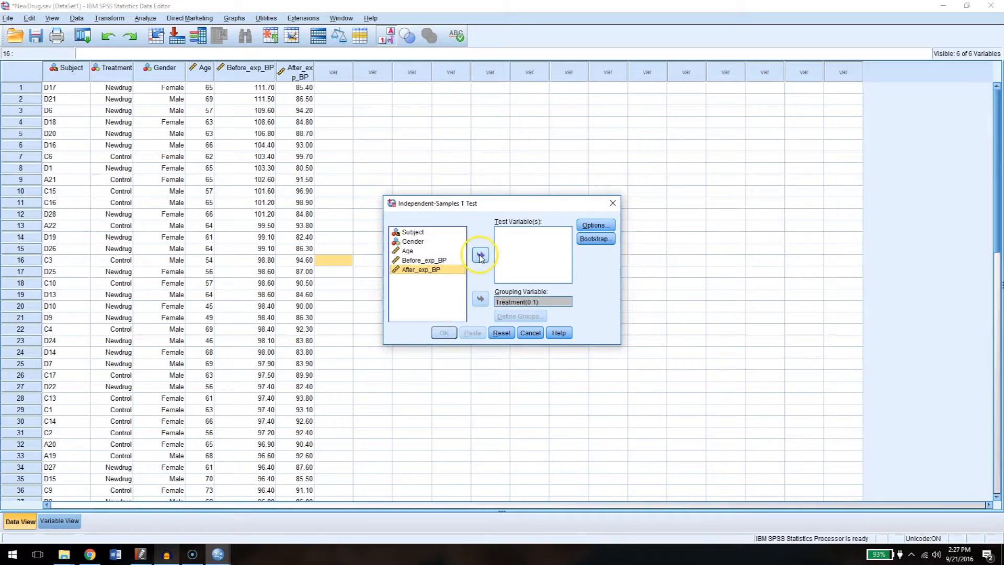
{"action": "left_click", "coordinate": [480, 254]}
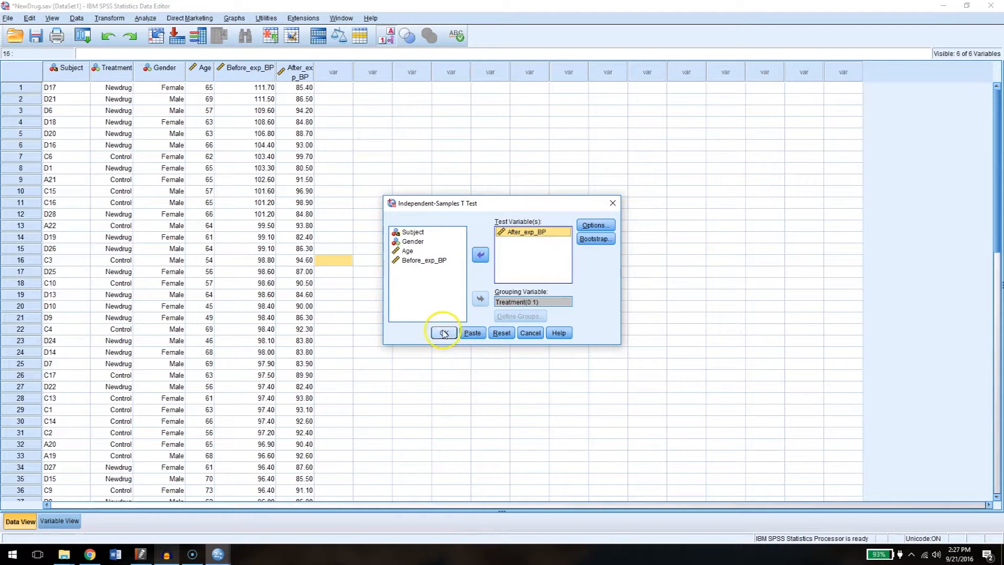
- Run the t test and review the After_exp_BP Group Statistics and Independent Samples Test tables
{"action": "left_click", "coordinate": [443, 332]}
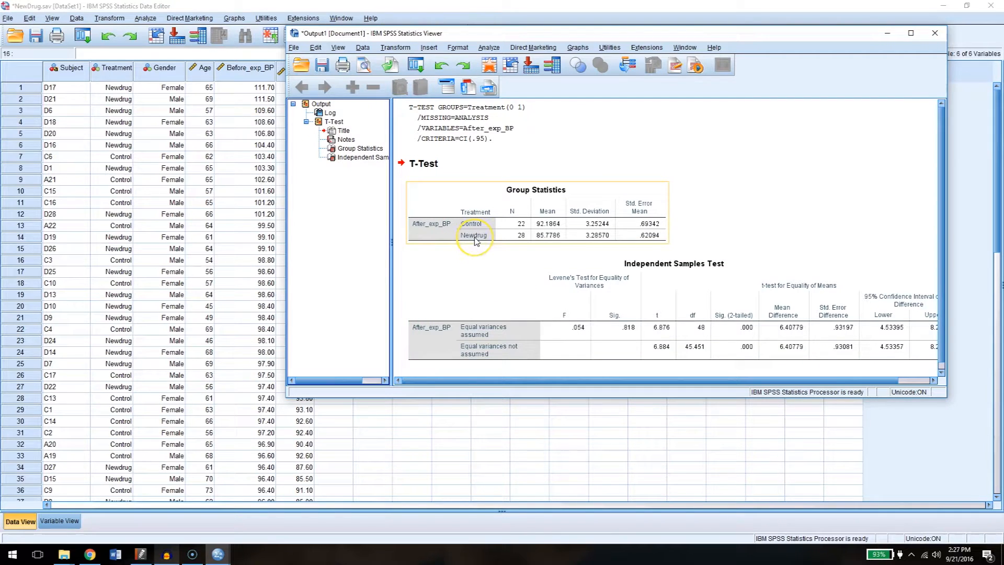
{"action": "mouse_move", "coordinate": [477, 238]}
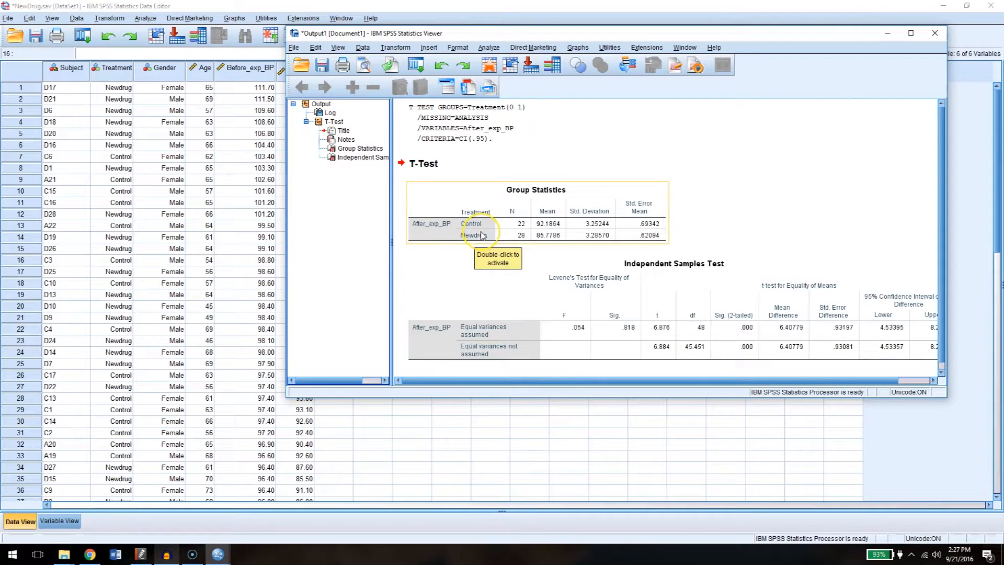
{"action": "mouse_move", "coordinate": [470, 223]}
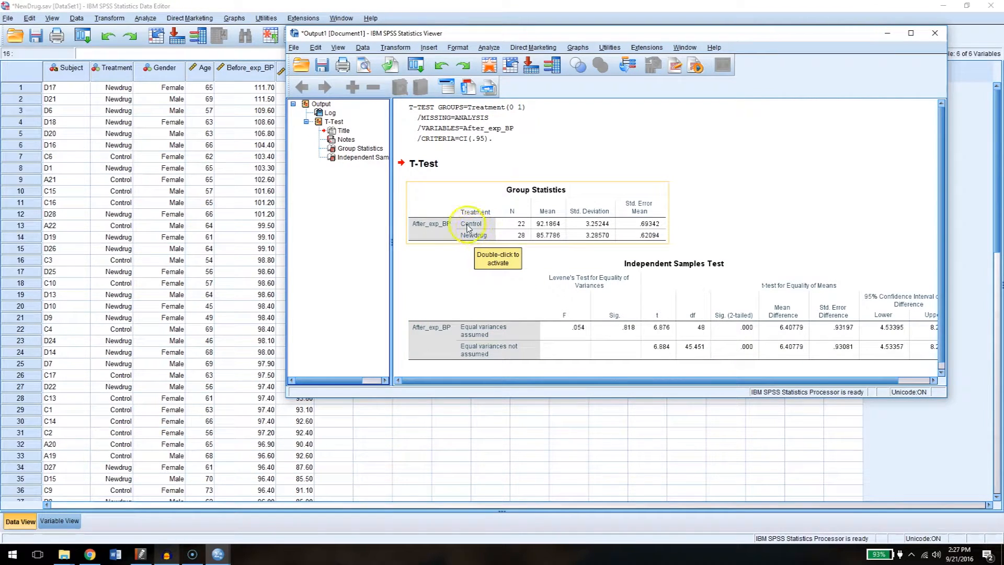
{"action": "mouse_move", "coordinate": [479, 242]}
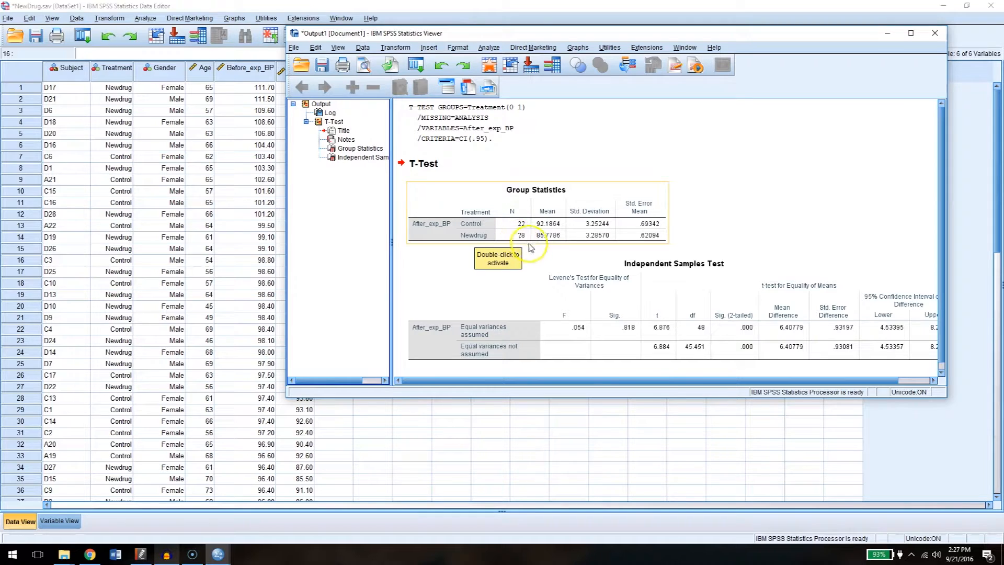
{"action": "mouse_move", "coordinate": [560, 194]}
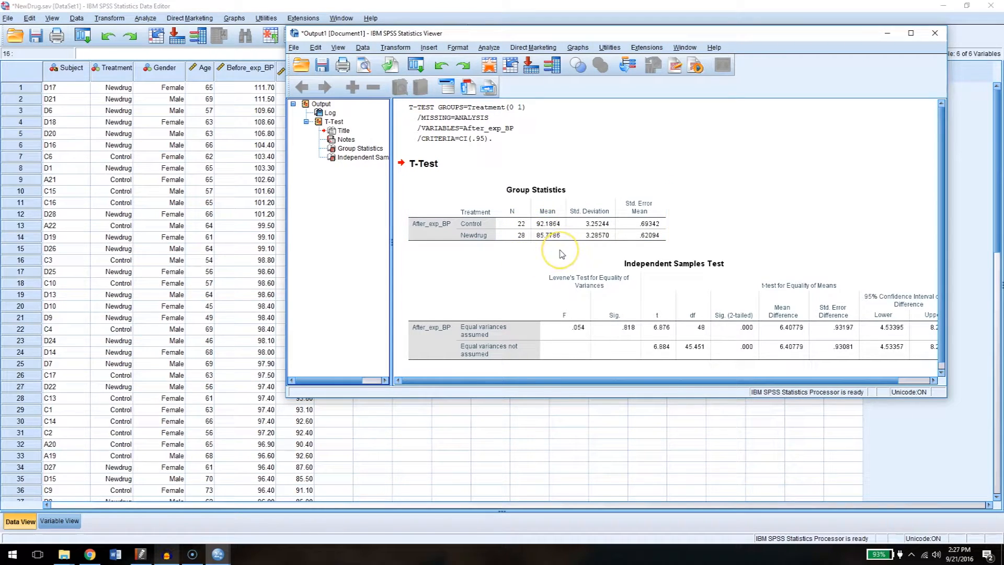
{"action": "left_click", "coordinate": [557, 228]}
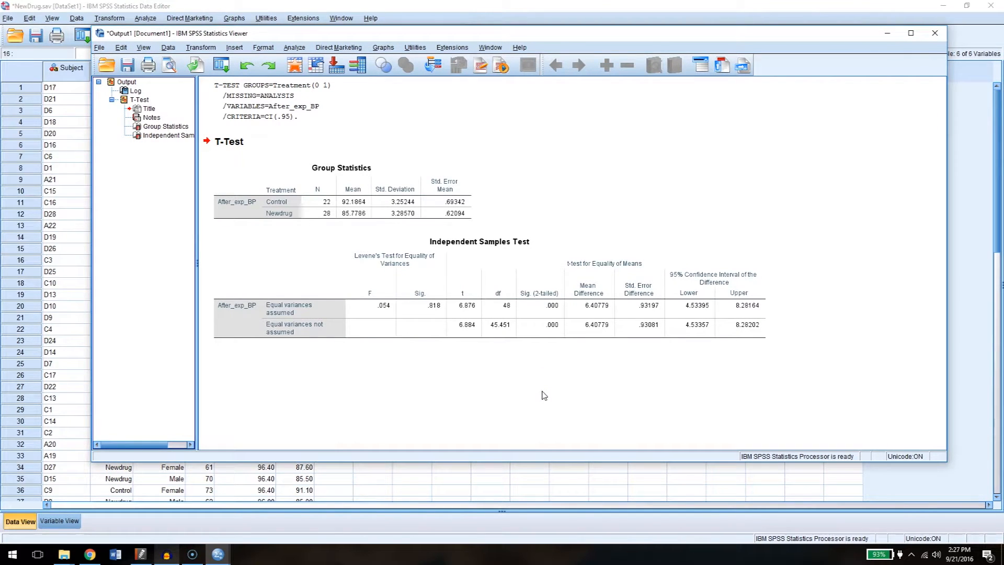
{"action": "left_click", "coordinate": [614, 265]}
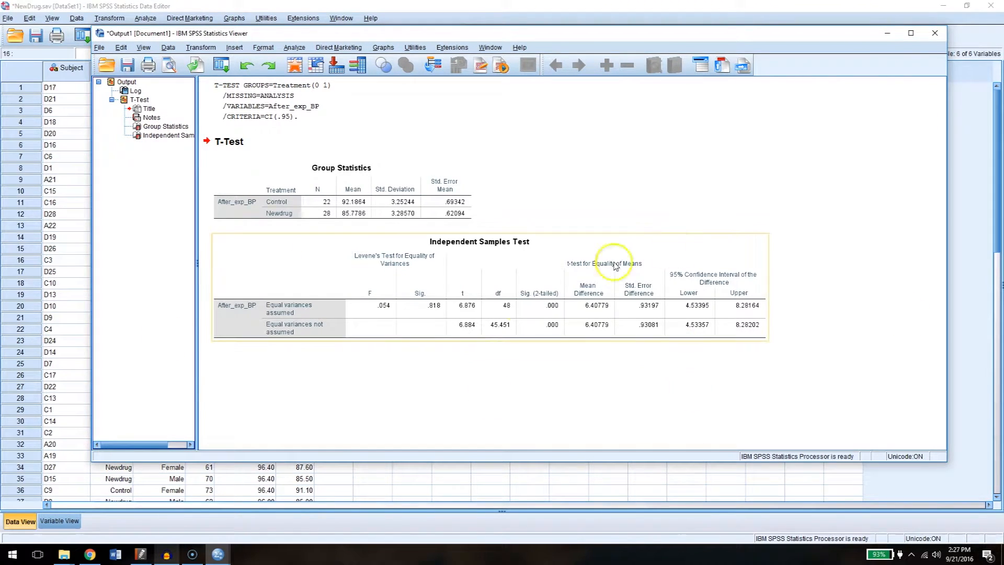
{"action": "left_click", "coordinate": [522, 436]}
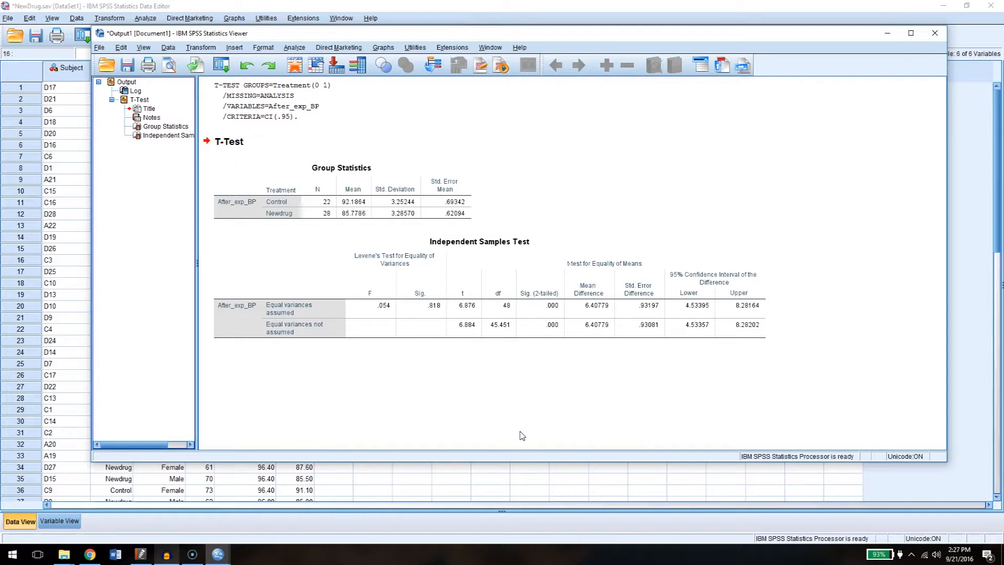
{"action": "left_click", "coordinate": [451, 286]}
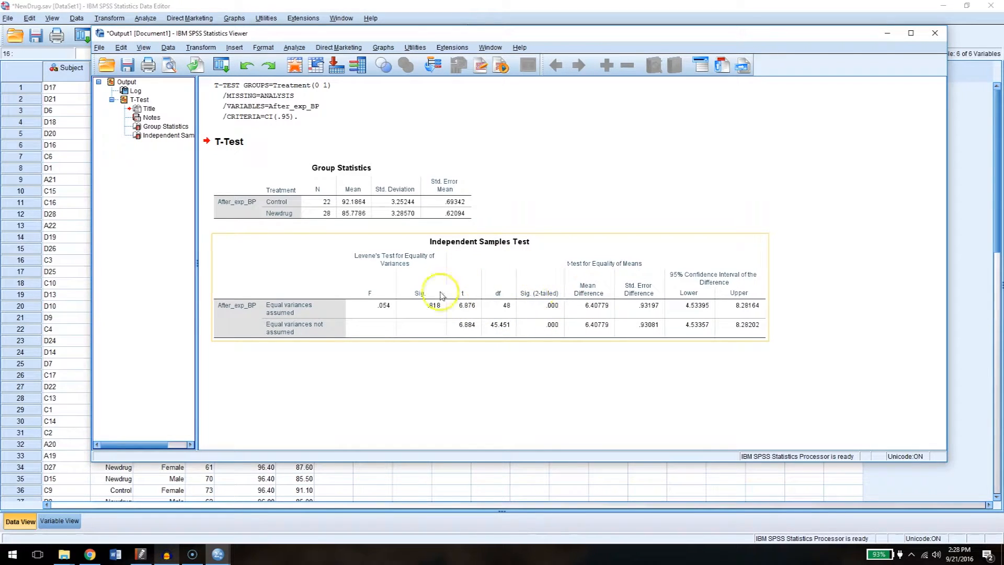
{"action": "mouse_move", "coordinate": [466, 294]}
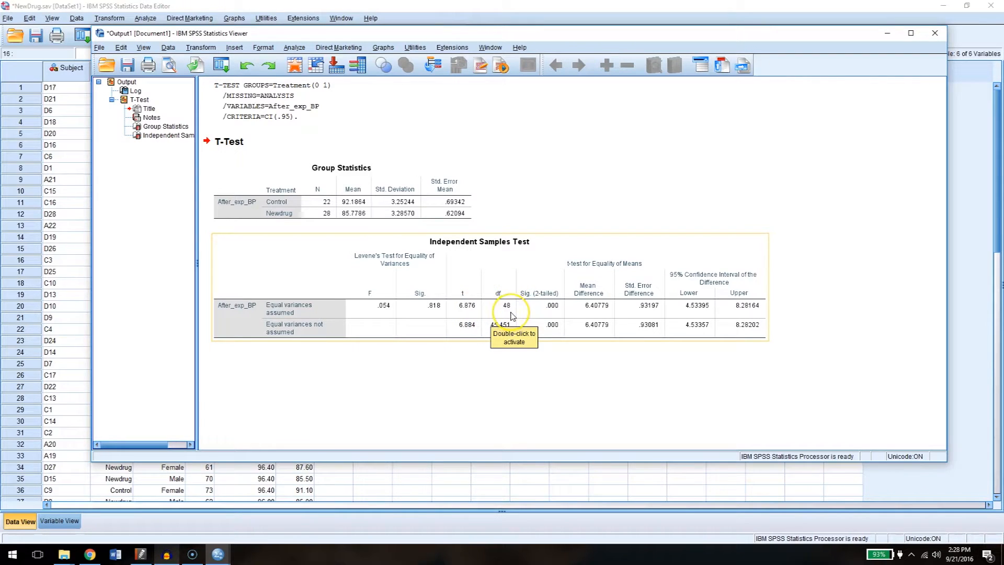
{"action": "mouse_move", "coordinate": [408, 178]}
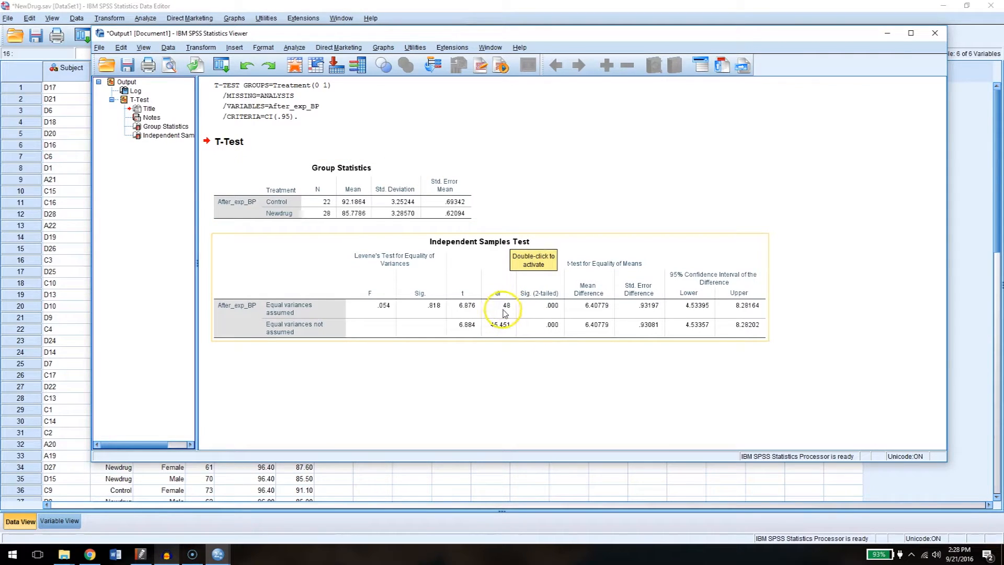
{"action": "mouse_move", "coordinate": [560, 316]}
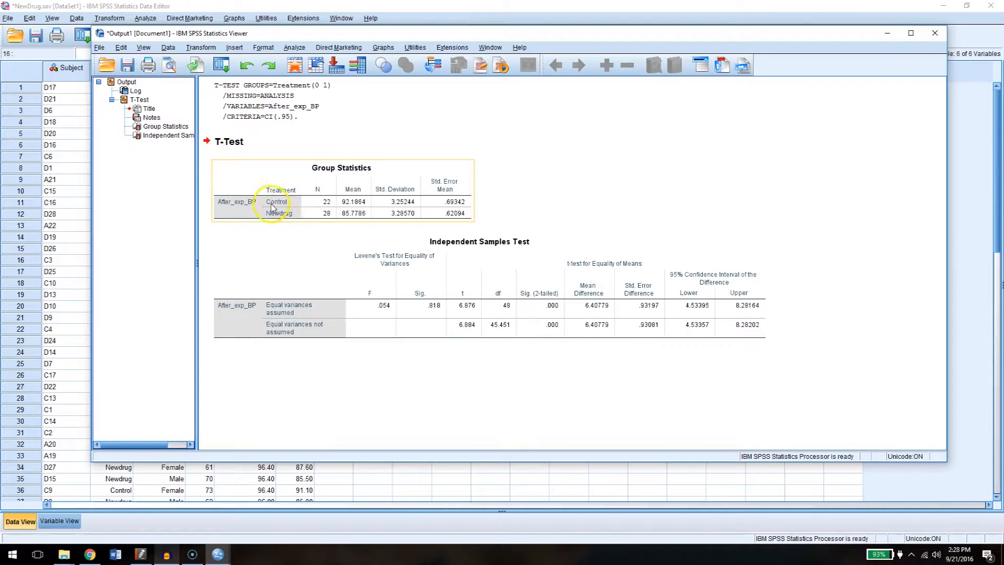
{"action": "left_click", "coordinate": [552, 305]}
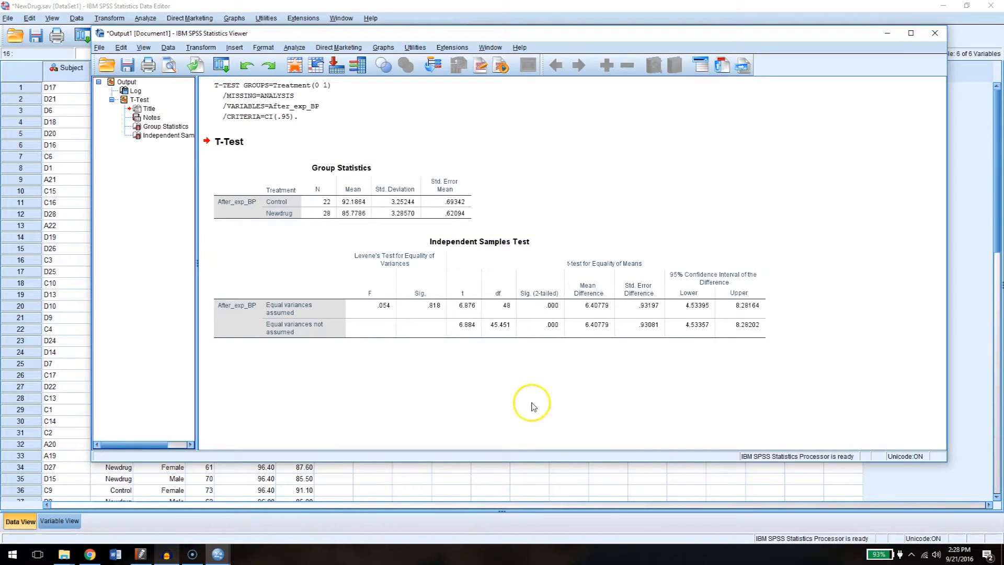
{"action": "mouse_move", "coordinate": [547, 396]}
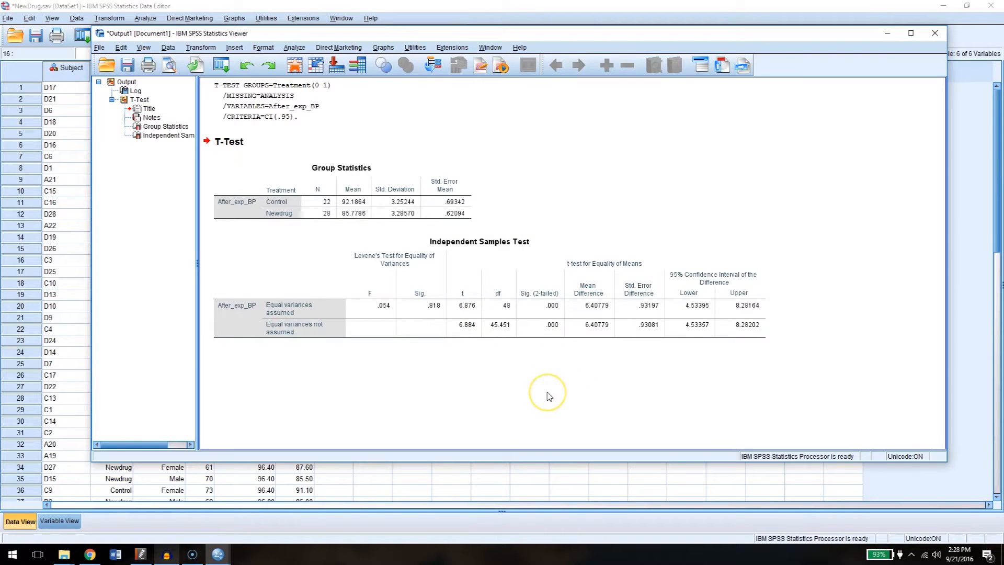
{"action": "mouse_move", "coordinate": [547, 396]}
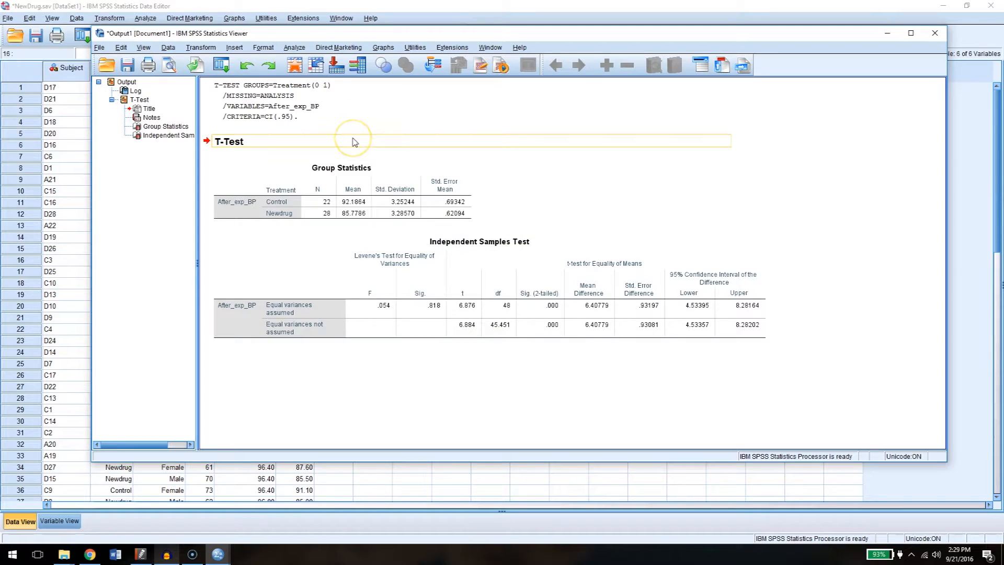
{"action": "mouse_move", "coordinate": [352, 142]}
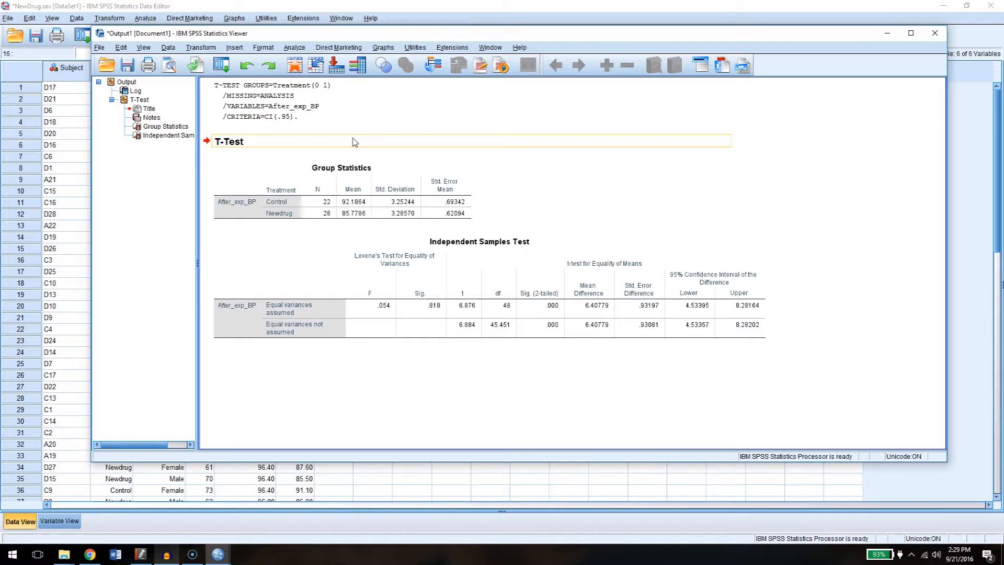
- Reopen the Independent-Samples T Test and add Before_exp_BP as the test variable
{"action": "left_click", "coordinate": [293, 47]}
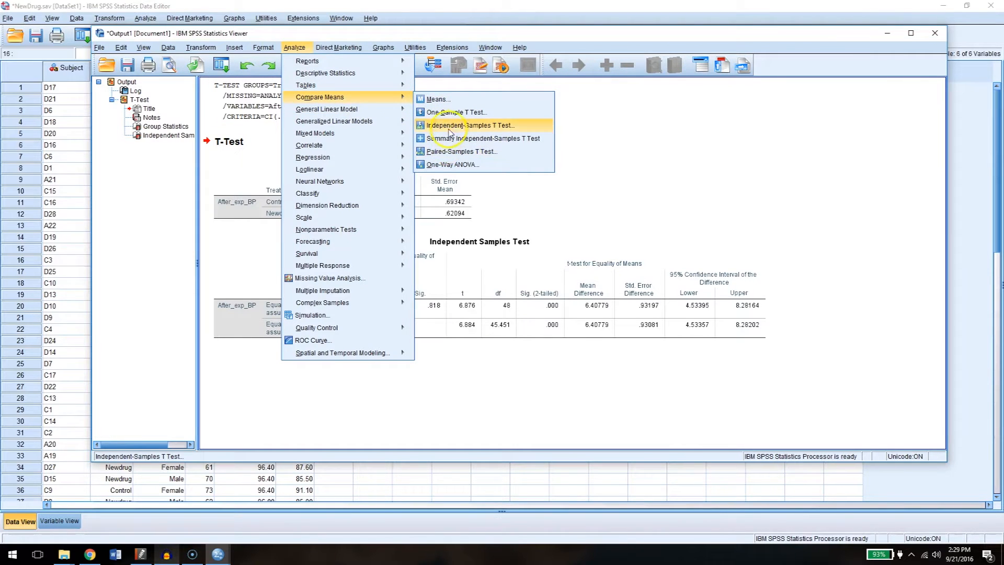
{"action": "left_click", "coordinate": [471, 125]}
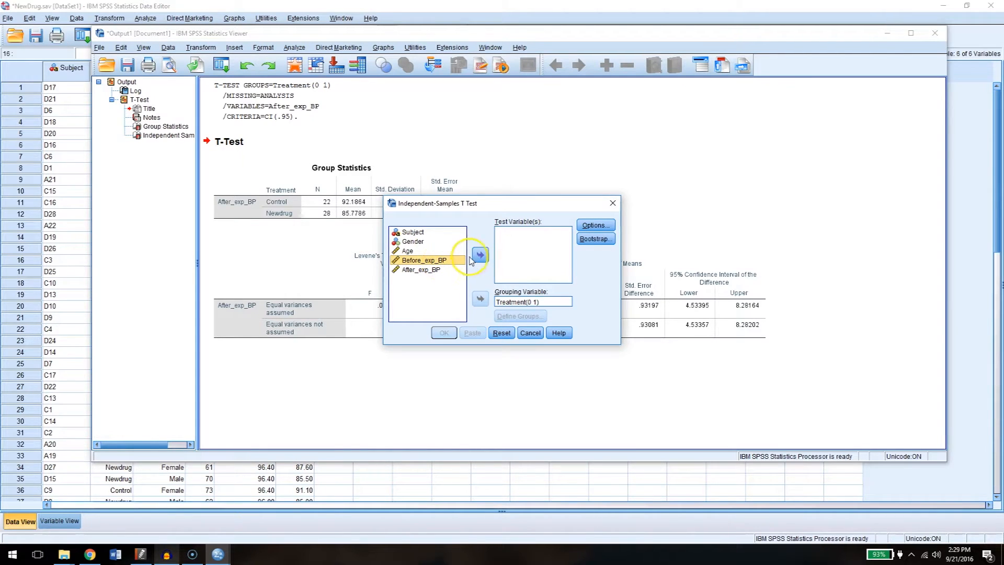
{"action": "left_click", "coordinate": [480, 254]}
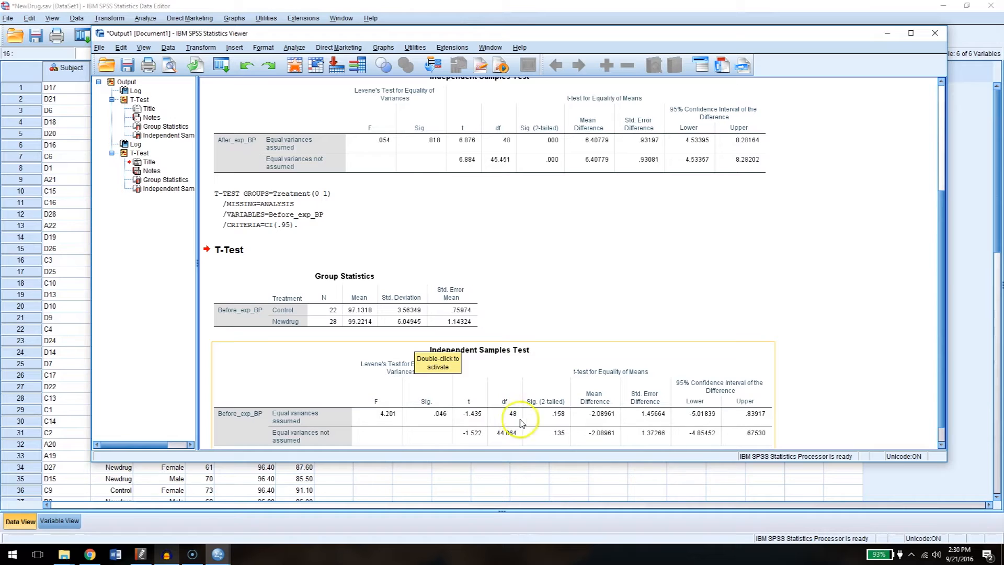
{"action": "mouse_move", "coordinate": [554, 423]}
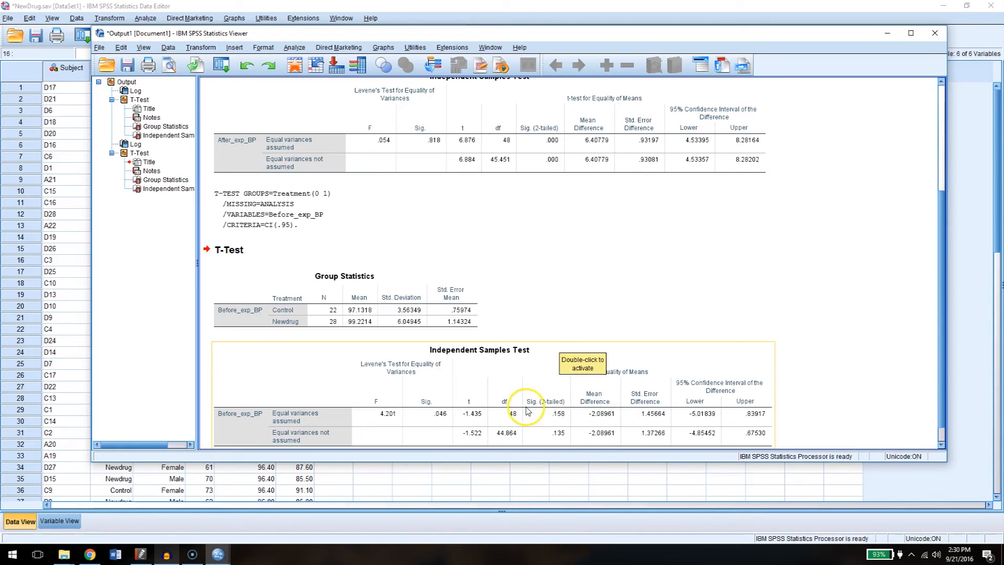
{"action": "mouse_move", "coordinate": [554, 284]}
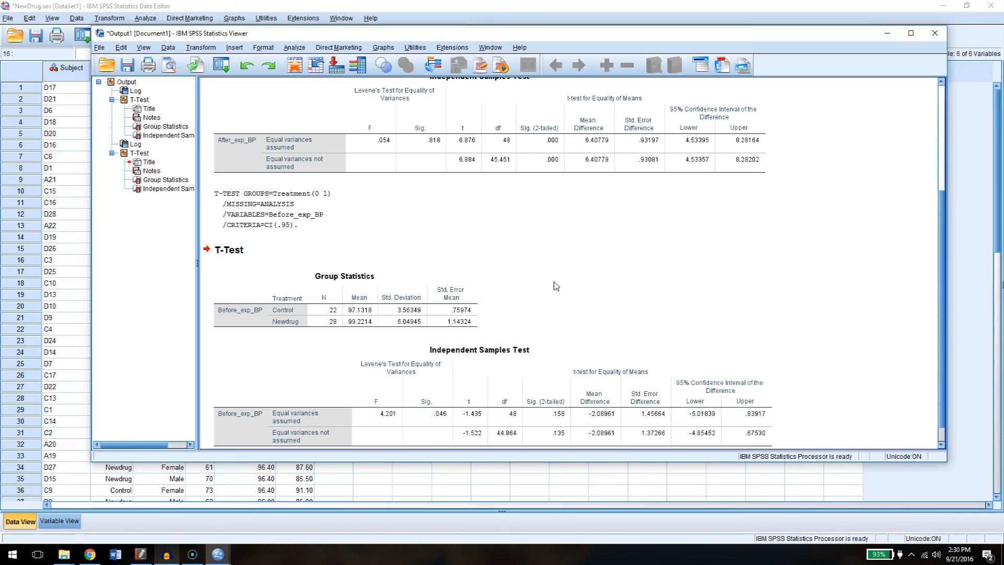
{"action": "left_click", "coordinate": [570, 208]}
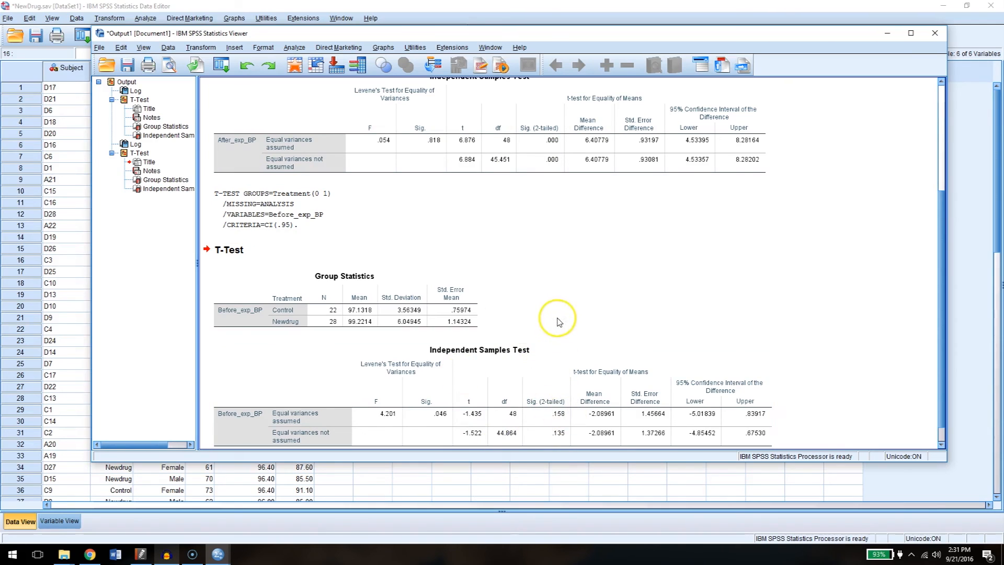
{"action": "mouse_move", "coordinate": [588, 296]}
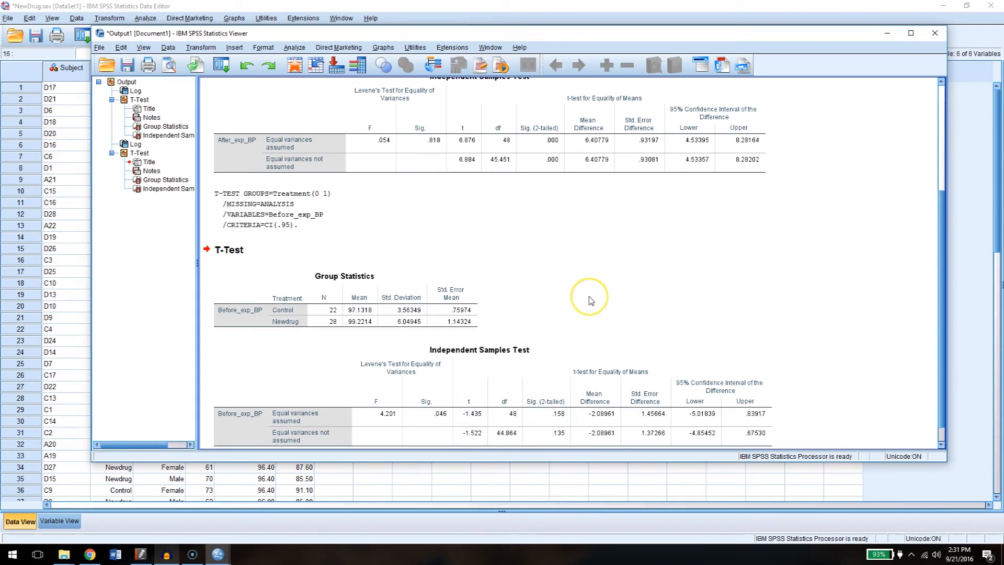